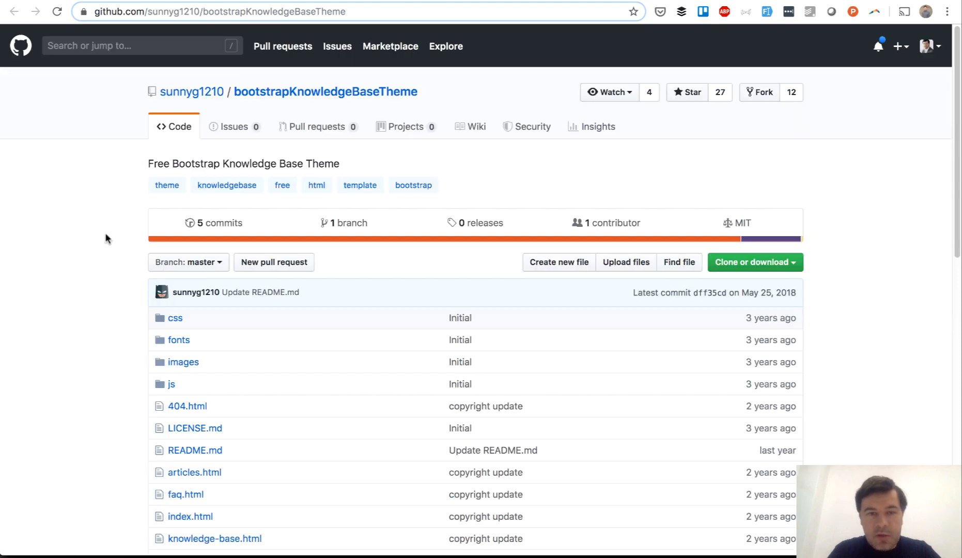
# - Browse the bootstrapKnowledgeBaseTheme repo and its live knowledge-base.html demo, then enter q1.test
pyautogui.scroll(-3)
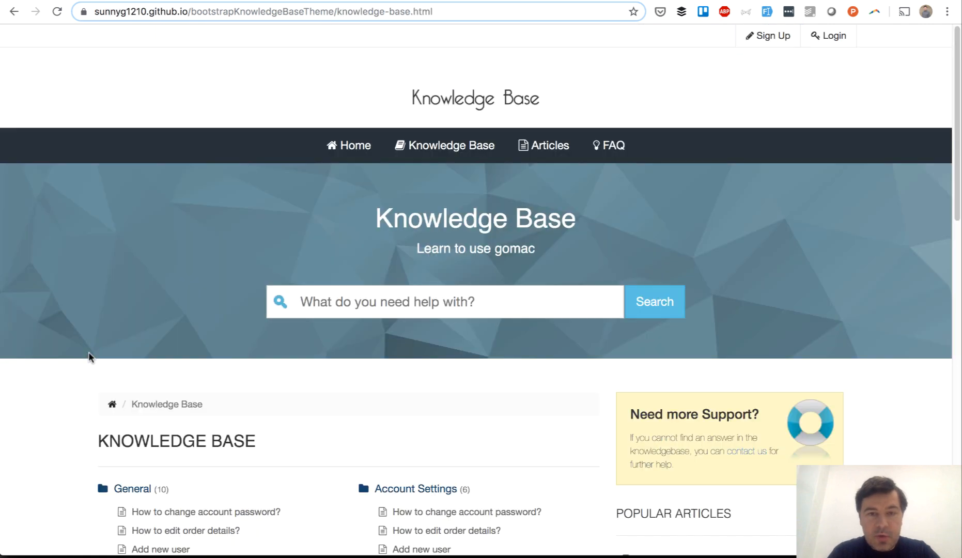
pyautogui.scroll(-3)
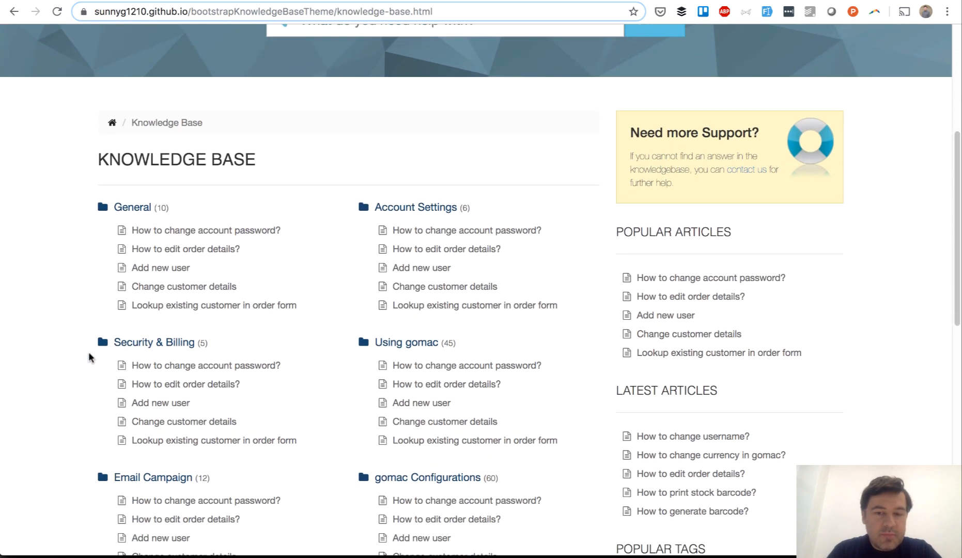
pyautogui.scroll(3)
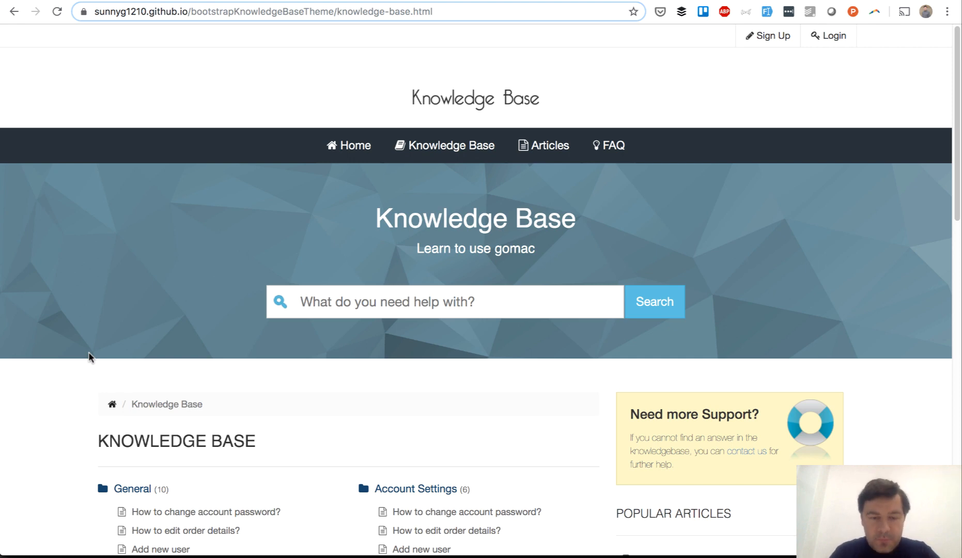
pyautogui.scroll(-3)
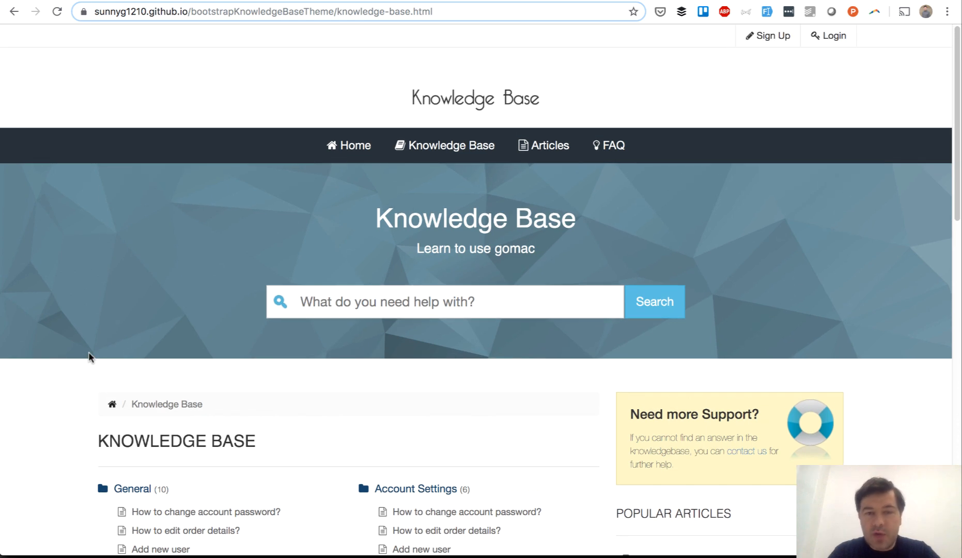
pyautogui.write('q1.test')
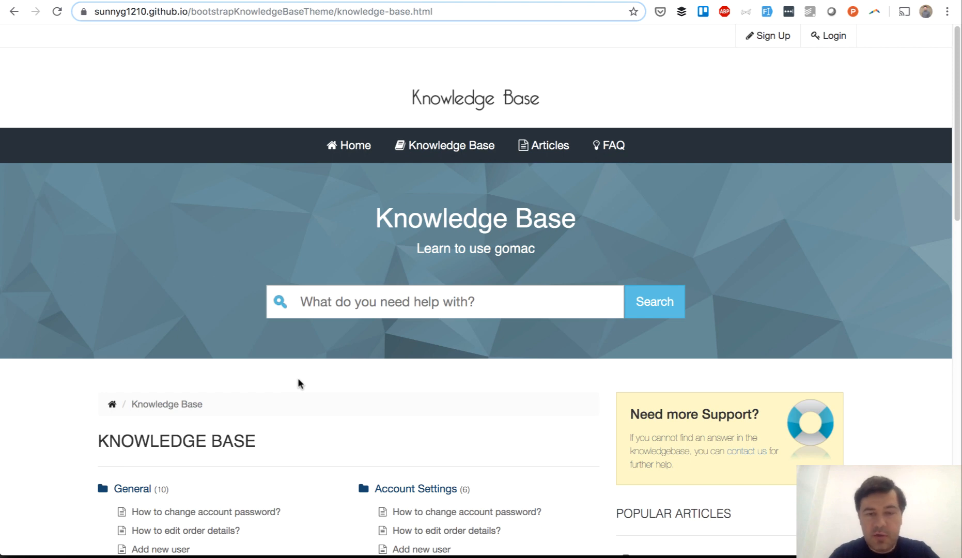
pyautogui.moveTo(622, 114)
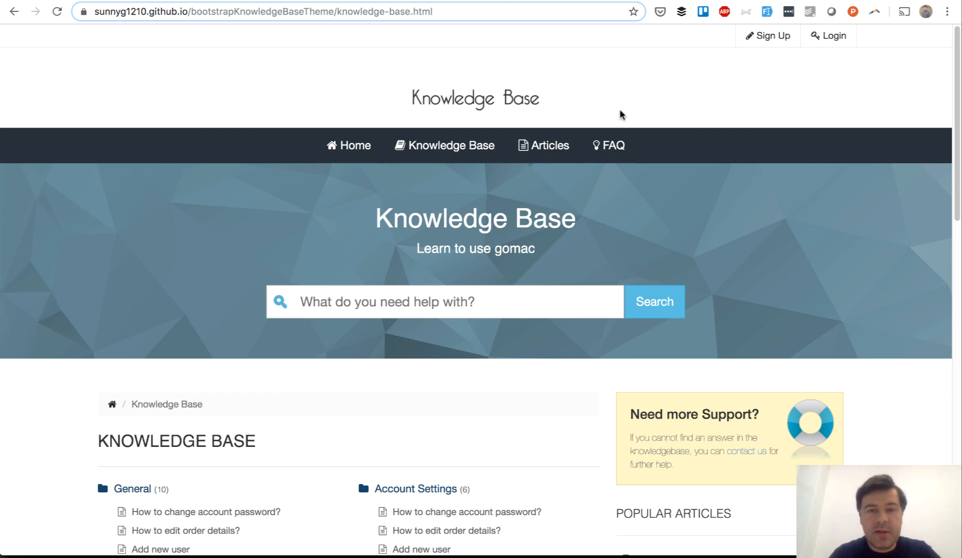
# - Load q1.test and read the General article "Amet cumque sint possimus inventore nisi."
pyautogui.write('q1.test')
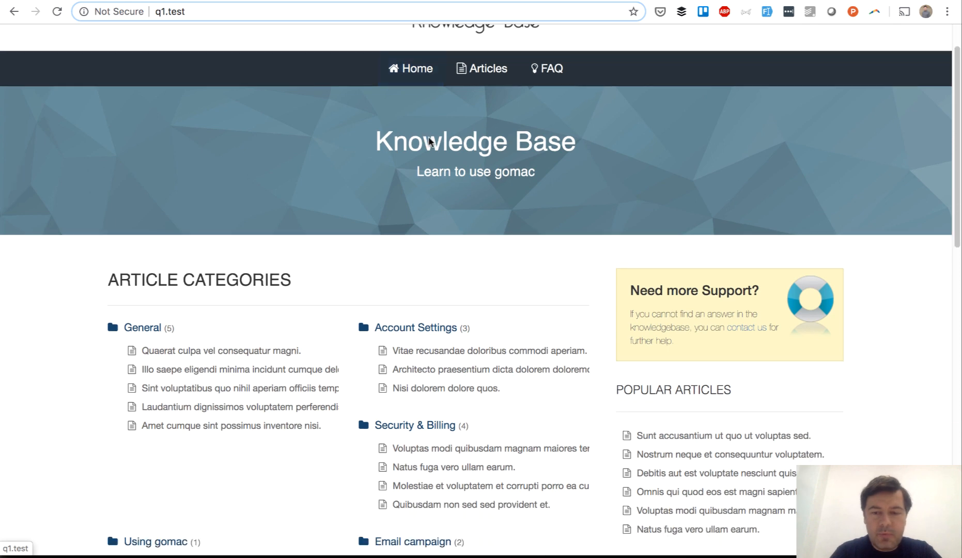
pyautogui.scroll(-3)
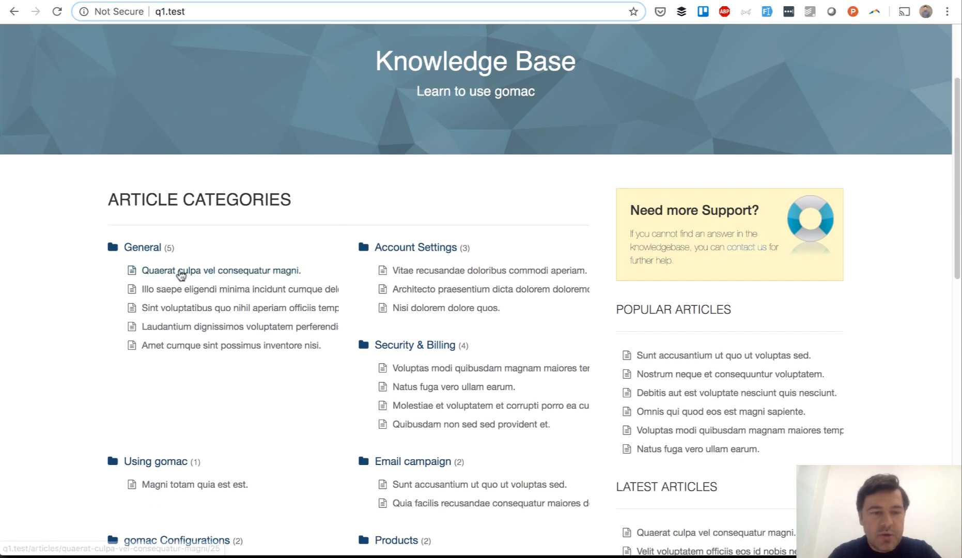
pyautogui.click(443, 387)
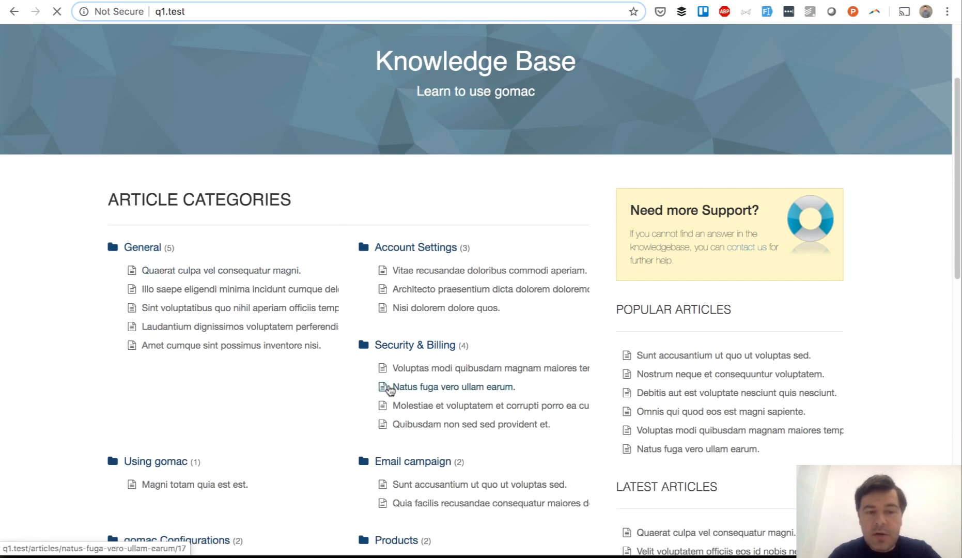
pyautogui.click(142, 247)
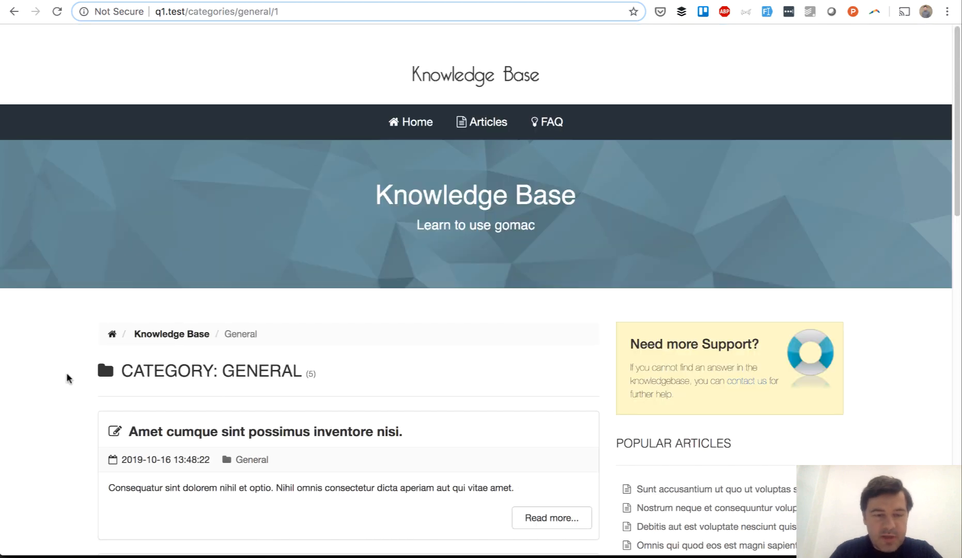
pyautogui.scroll(-3)
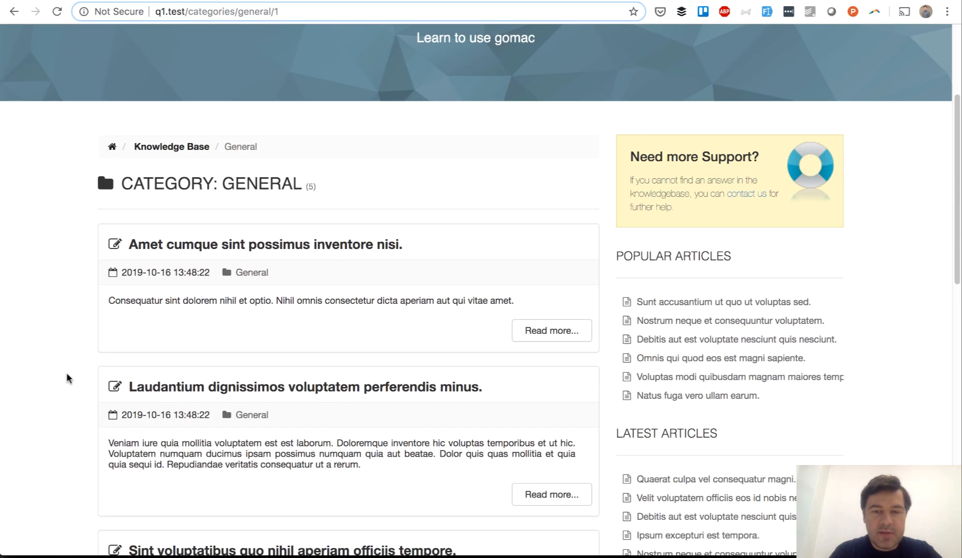
pyautogui.scroll(-3)
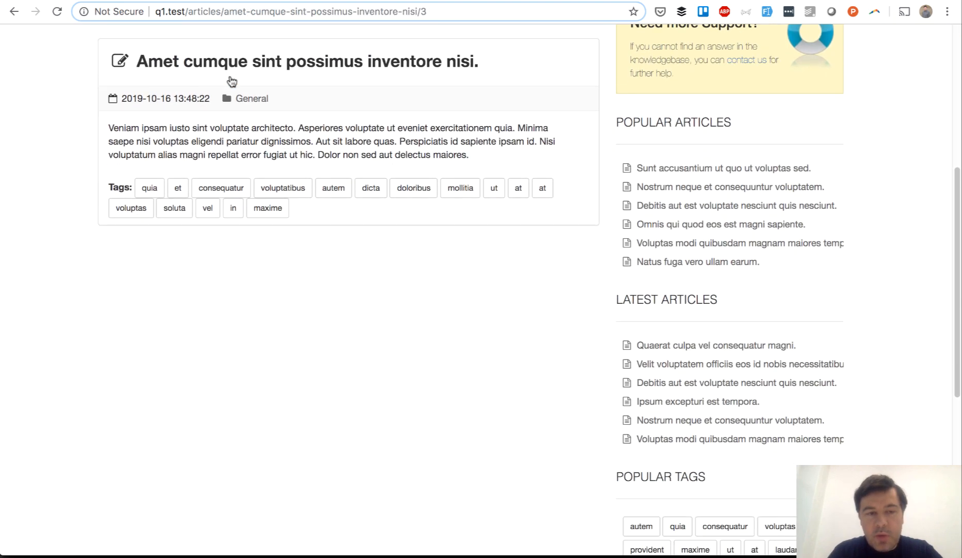
pyautogui.scroll(-3)
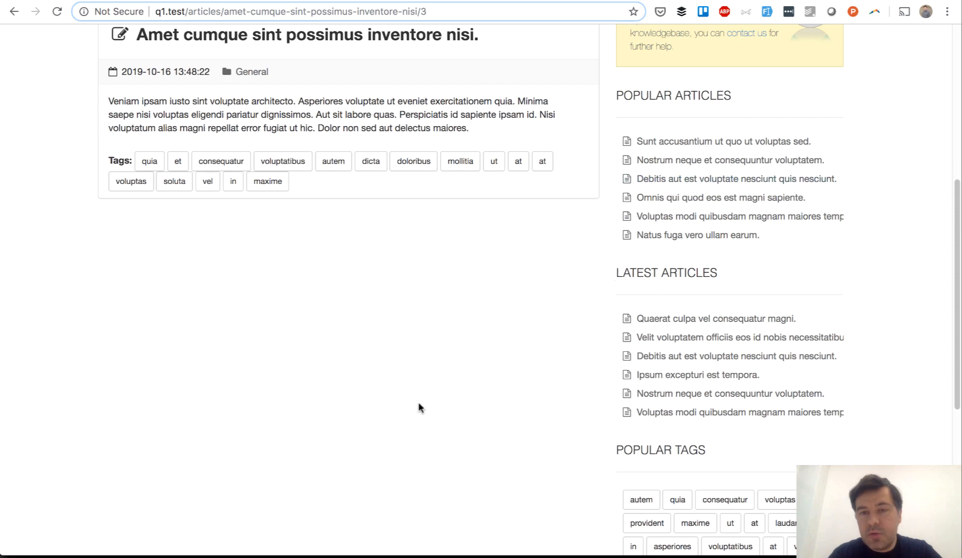
pyautogui.scroll(-3)
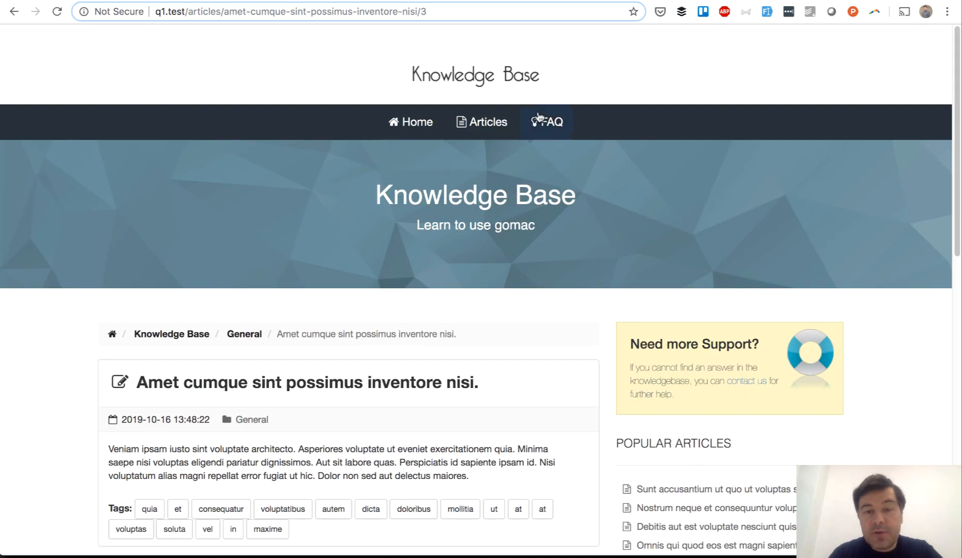
# - Go to the FAQ page, expand two System usage answers and the Integrations group
pyautogui.click(549, 122)
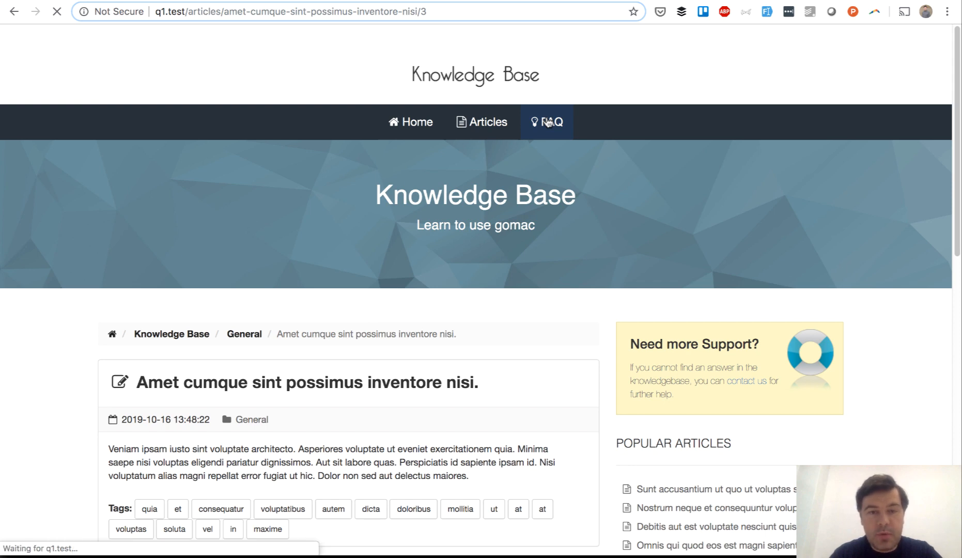
pyautogui.click(551, 122)
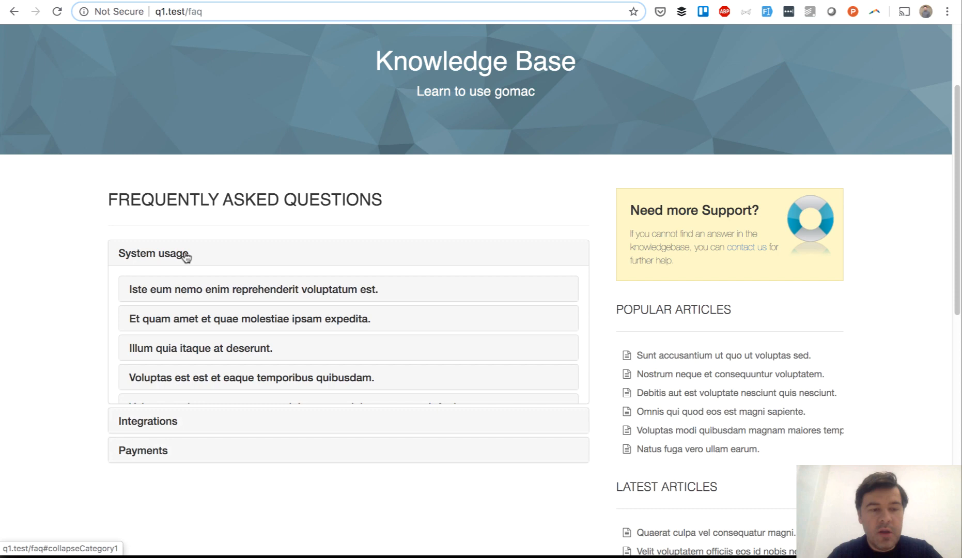
pyautogui.click(252, 289)
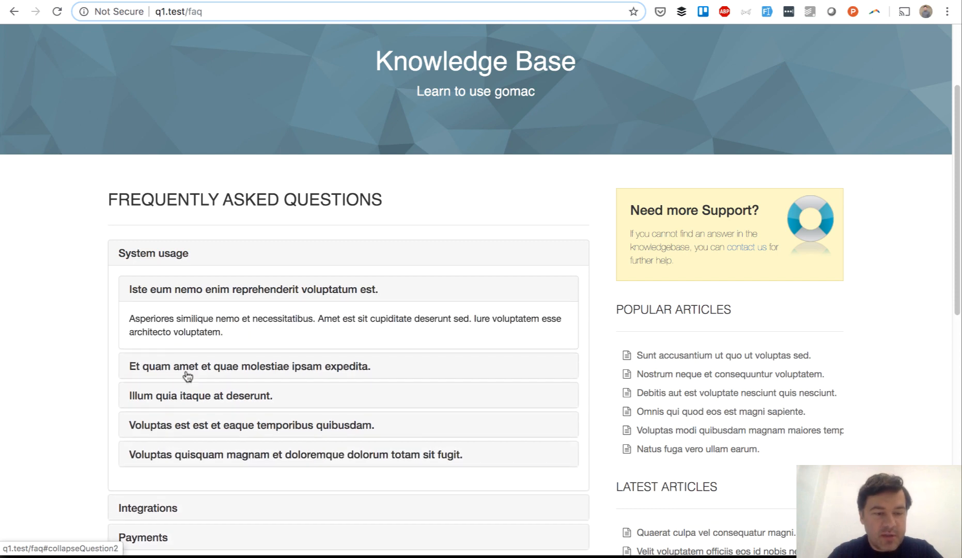
pyautogui.click(187, 366)
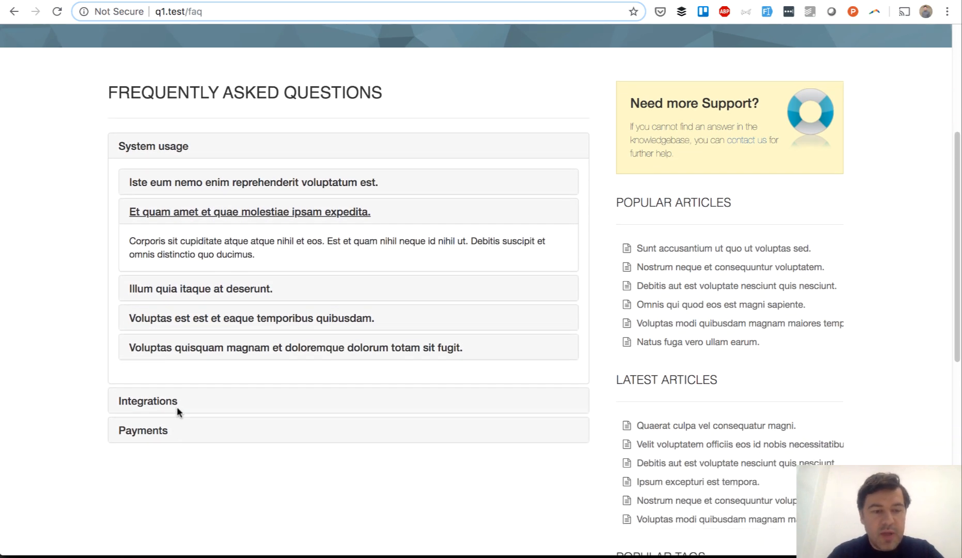
pyautogui.click(148, 401)
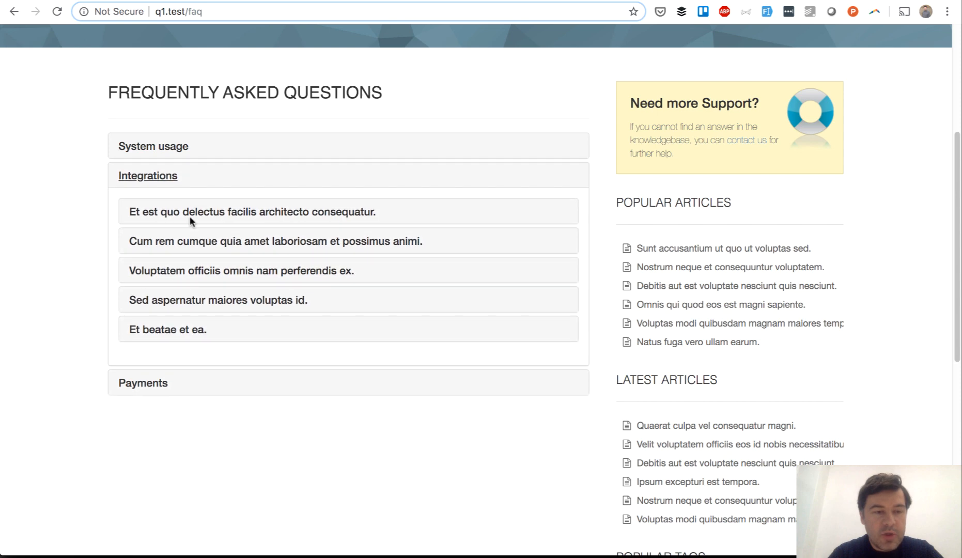
pyautogui.click(251, 211)
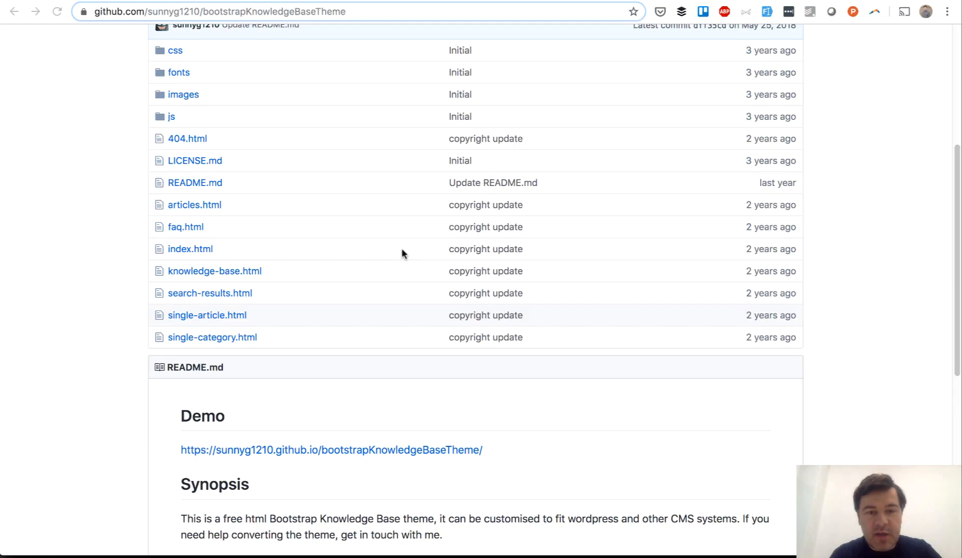
pyautogui.moveTo(51, 322)
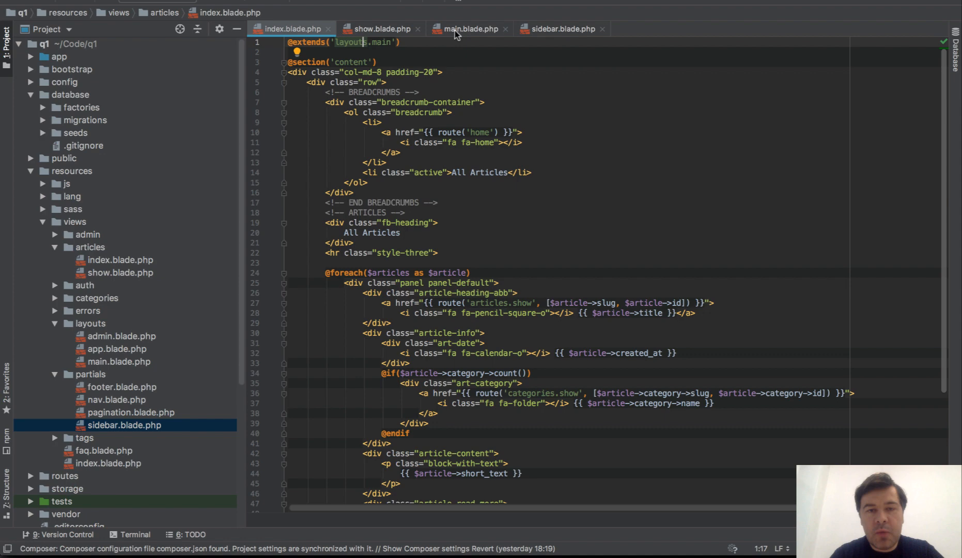
# - Step through main.blade.php, index.blade.php, show.blade.php, then sidebar.blade.php templates
pyautogui.click(472, 28)
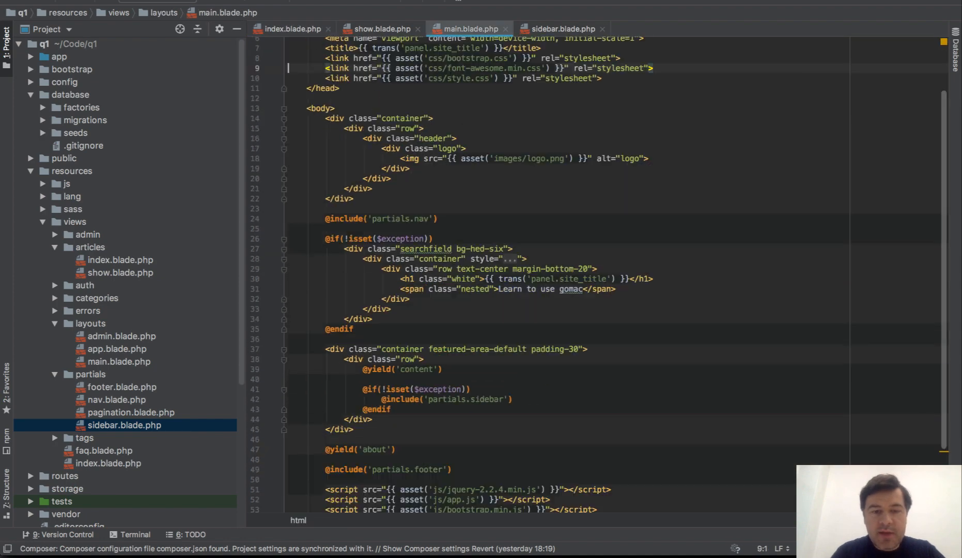
pyautogui.click(290, 29)
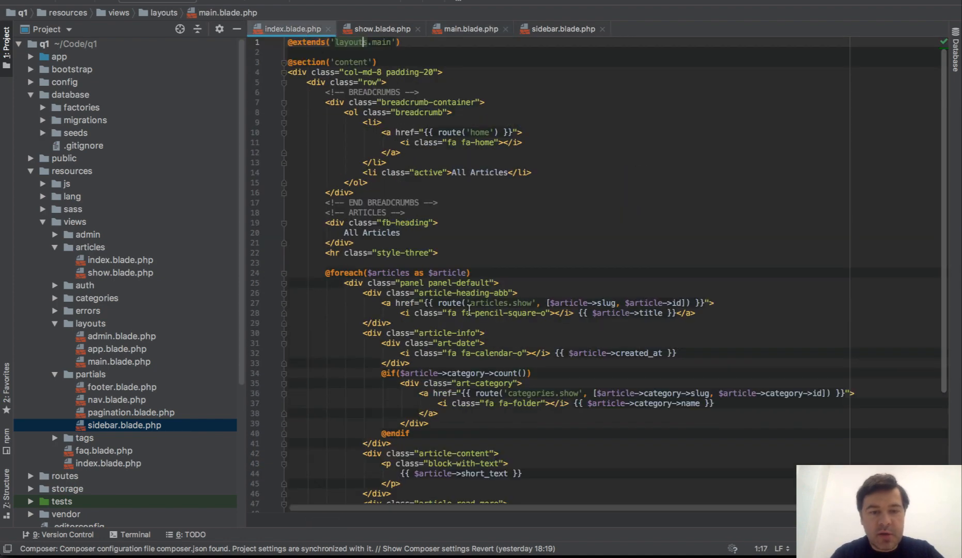
pyautogui.scroll(-3)
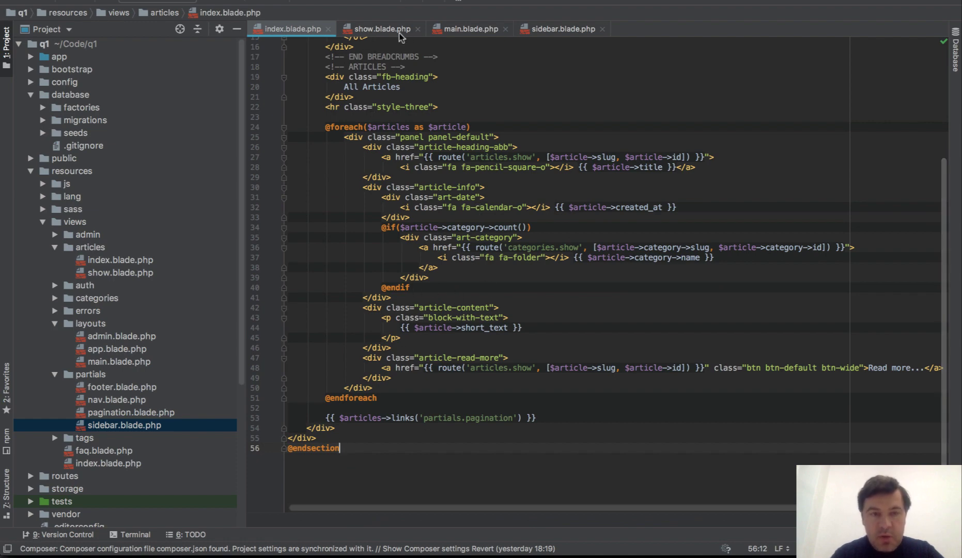
pyautogui.click(380, 29)
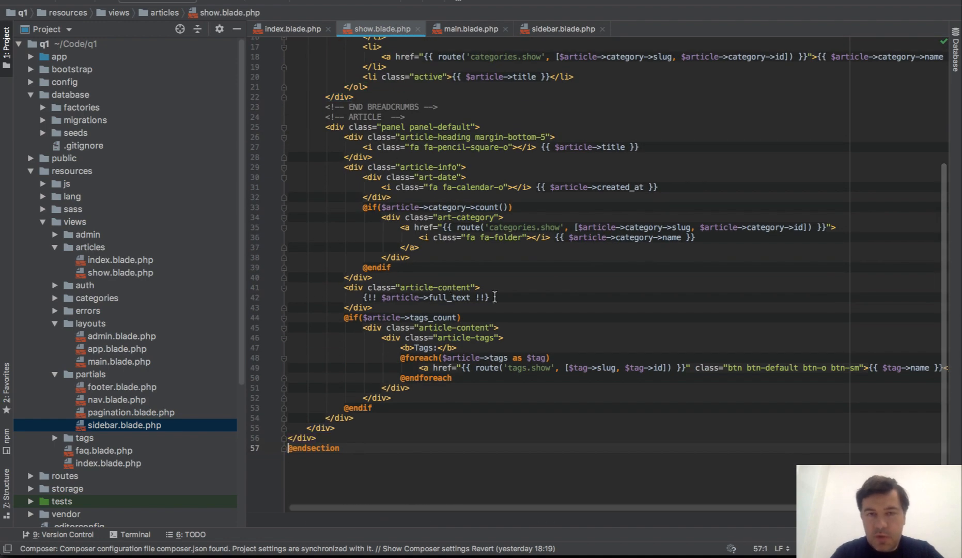
pyautogui.click(470, 28)
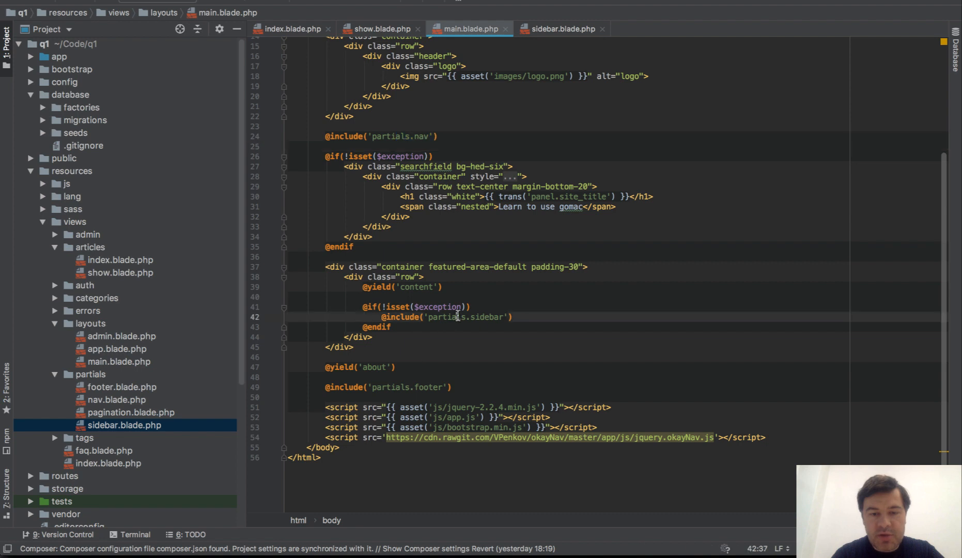
pyautogui.click(563, 29)
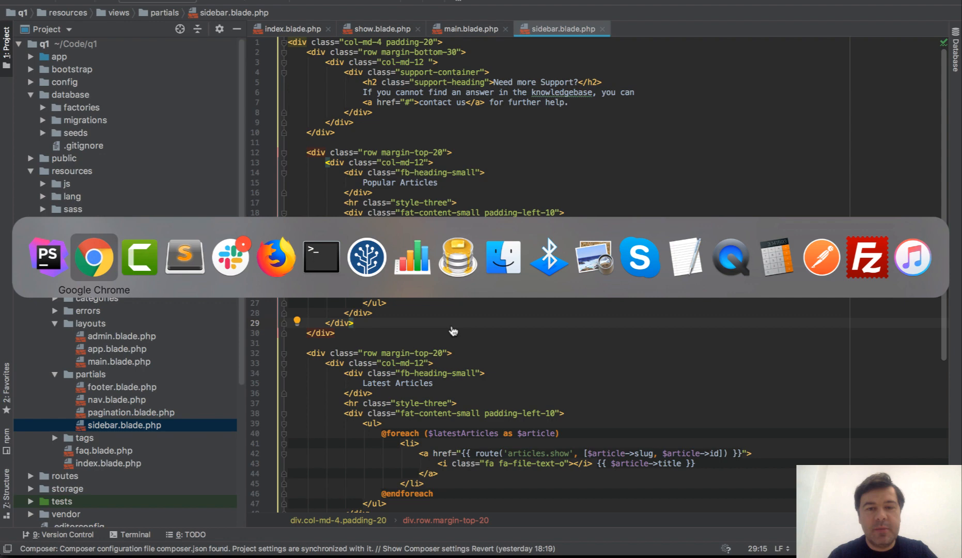
# - Log in to the site's admin panel with the admin credentials
pyautogui.click(94, 257)
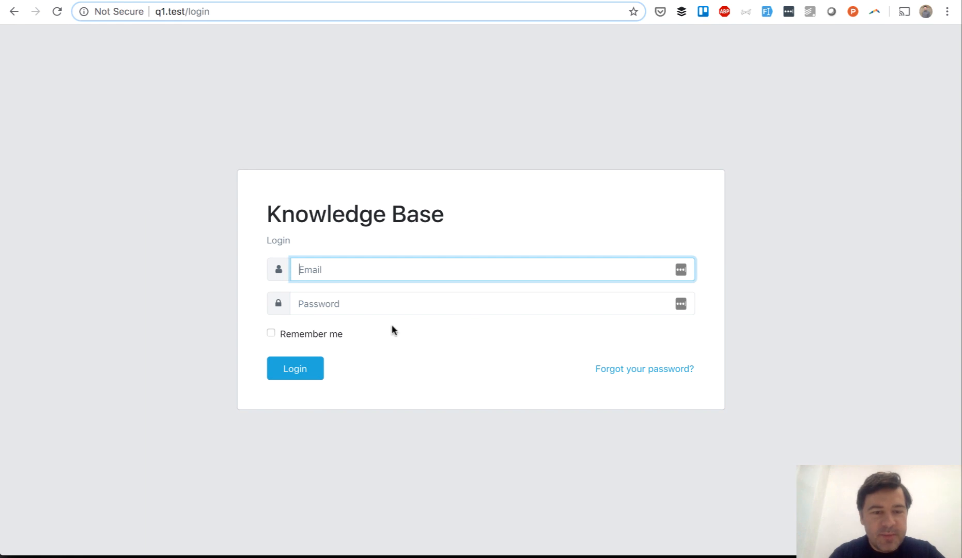
pyautogui.write('admin@admin.com')
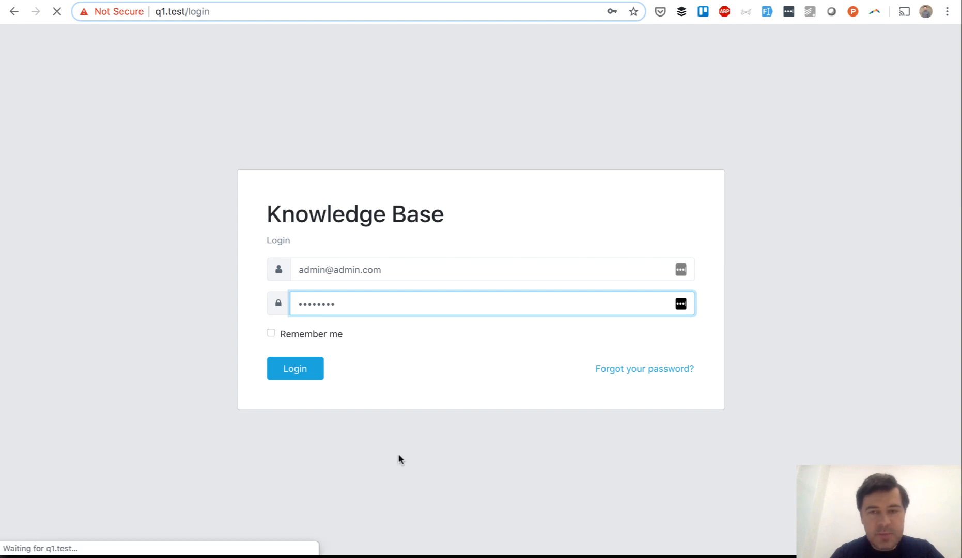
pyautogui.click(295, 368)
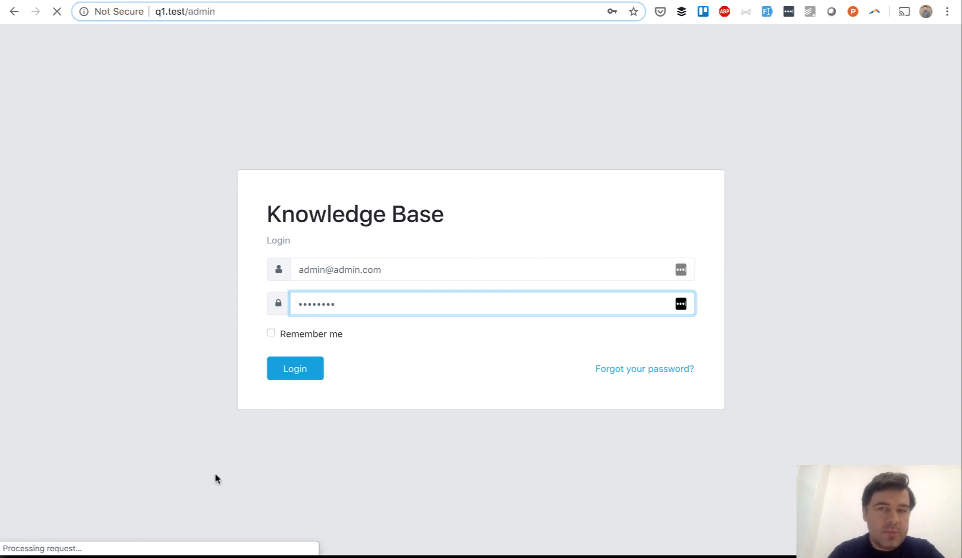
pyautogui.click(295, 368)
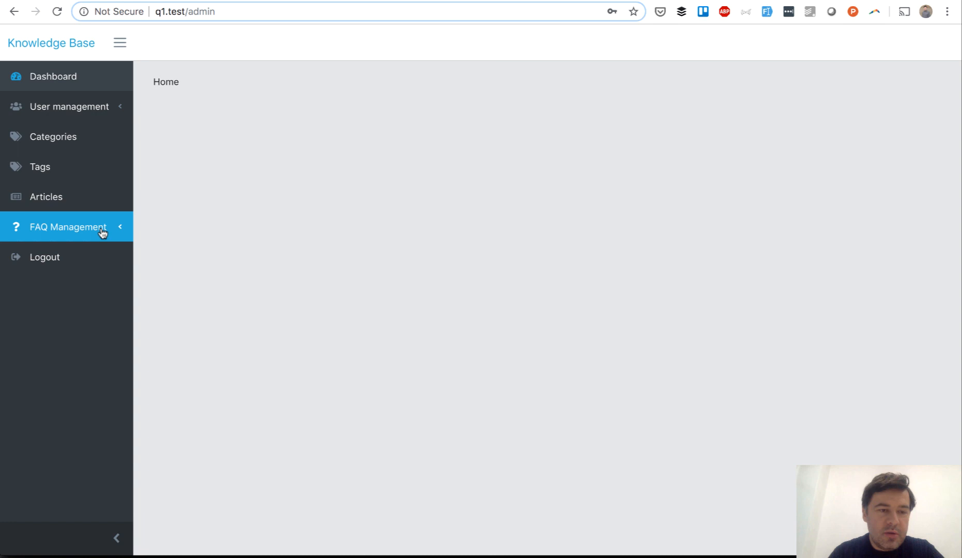
# - View FAQ Management's Categories and Questions lists, then the article Categories list
pyautogui.click(68, 227)
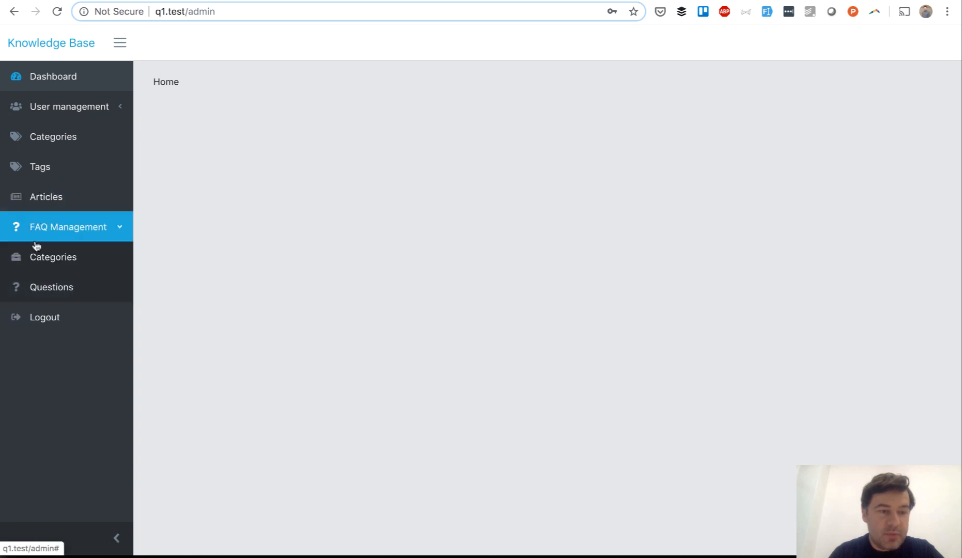
pyautogui.click(52, 257)
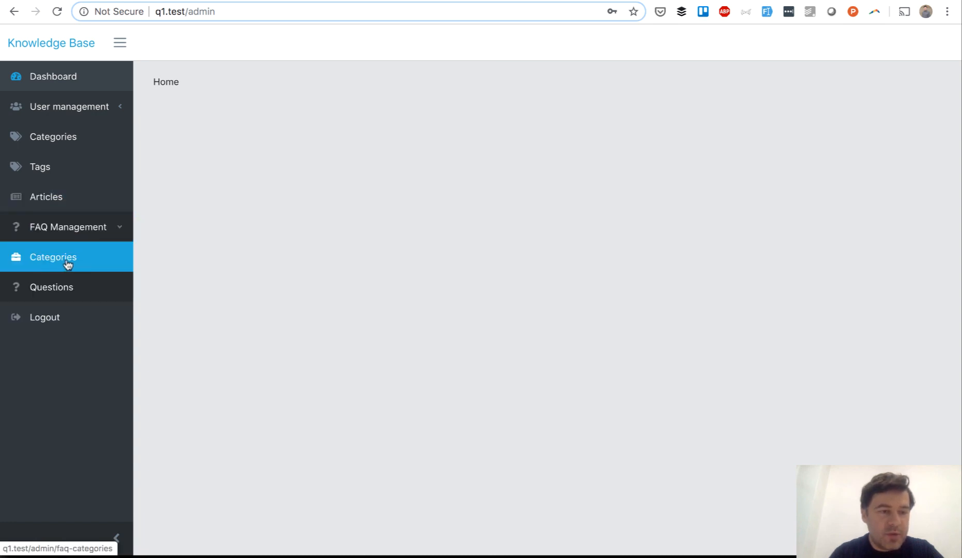
pyautogui.click(53, 257)
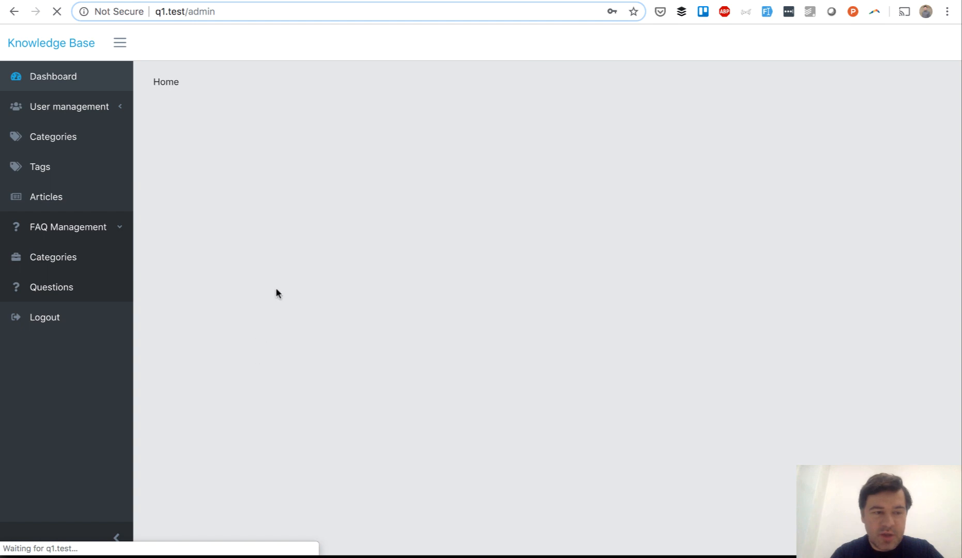
pyautogui.click(53, 257)
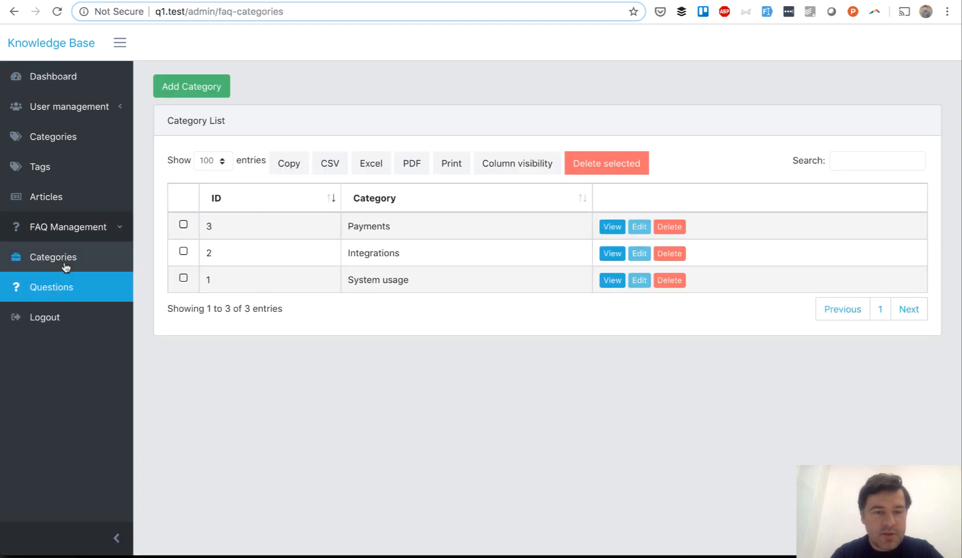
pyautogui.click(51, 287)
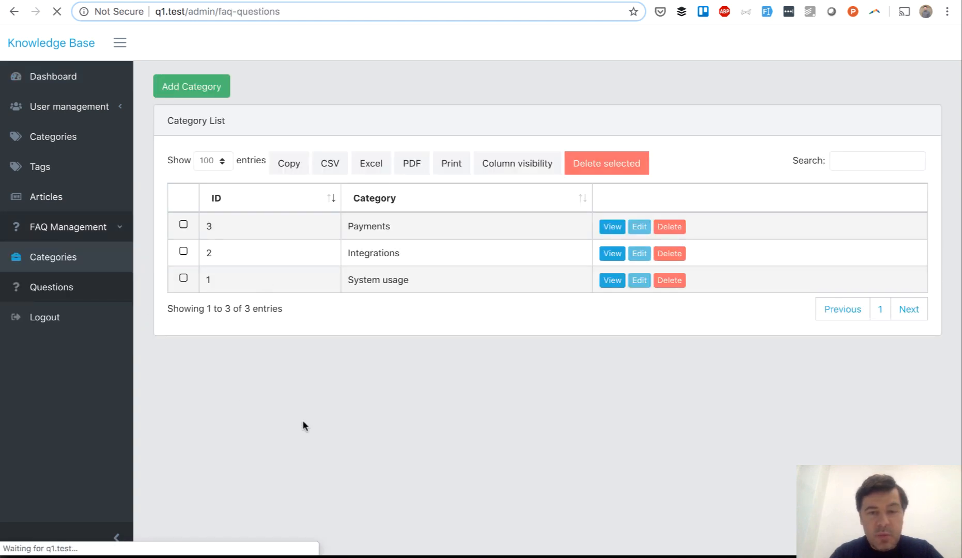
pyautogui.click(51, 287)
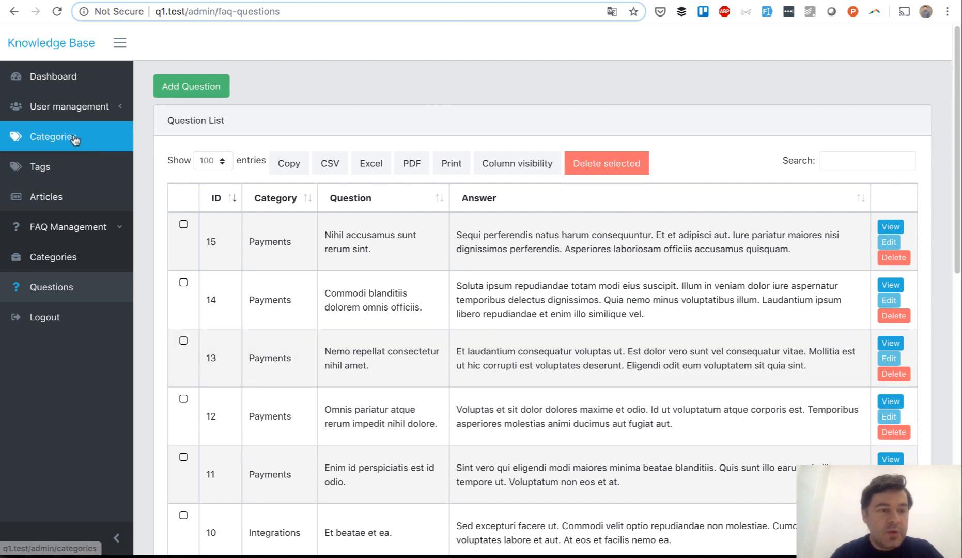
pyautogui.click(51, 137)
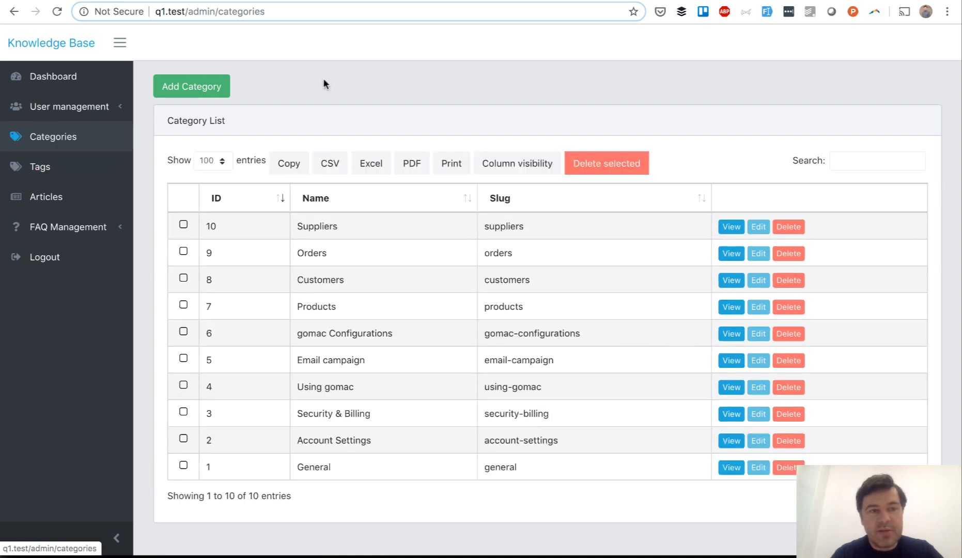
pyautogui.moveTo(366, 97)
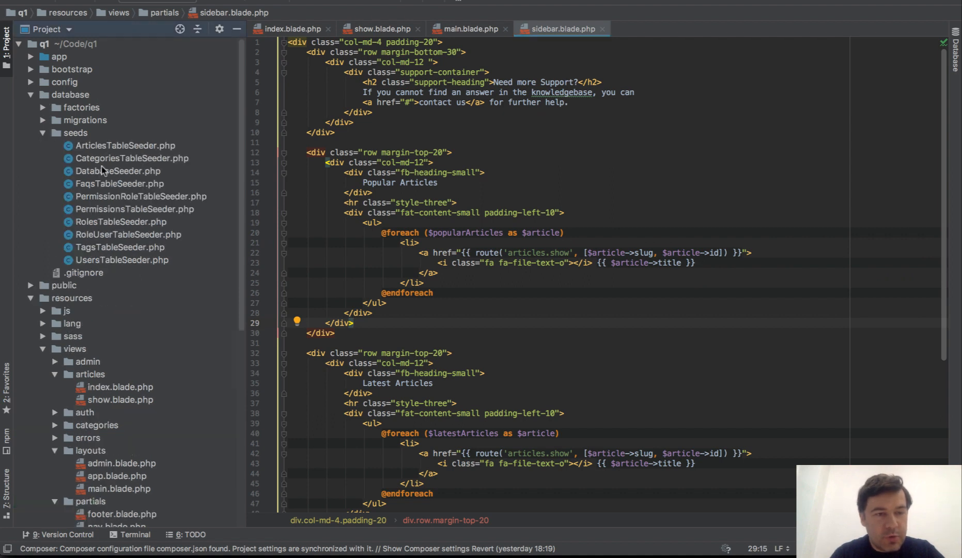
# - View DatabaseSeeder.php, jump to ArticlesTableSeeder, then open FaqsTableSeeder.php
pyautogui.doubleClick(119, 171)
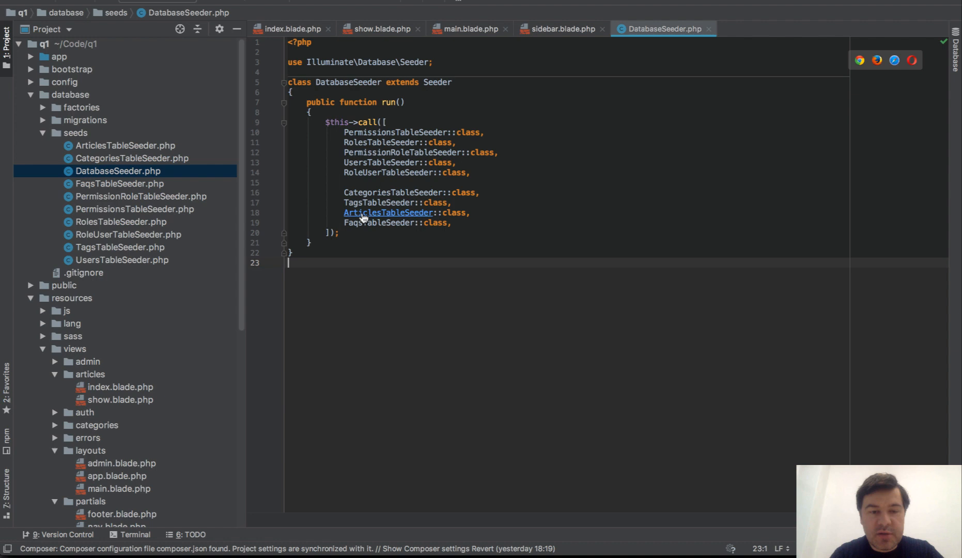
pyautogui.click(387, 212)
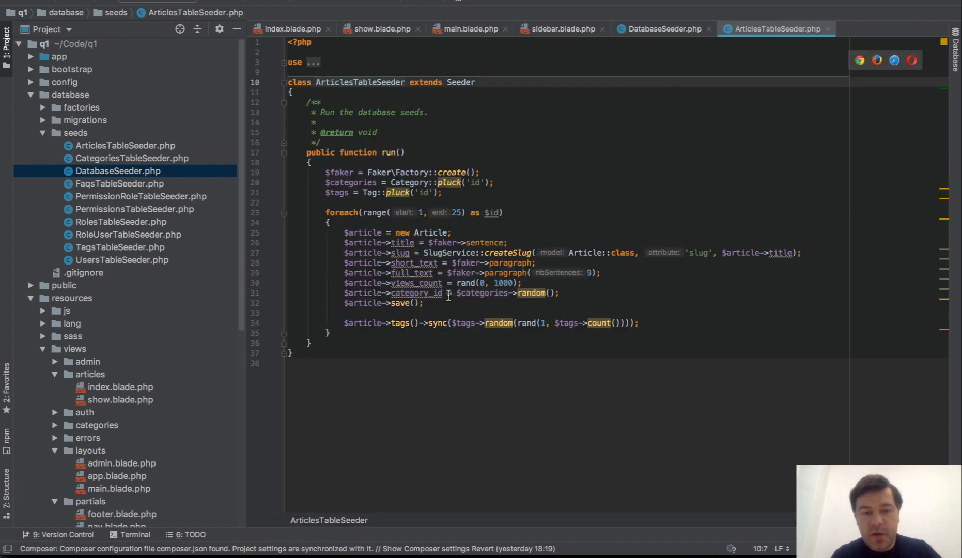
pyautogui.click(664, 28)
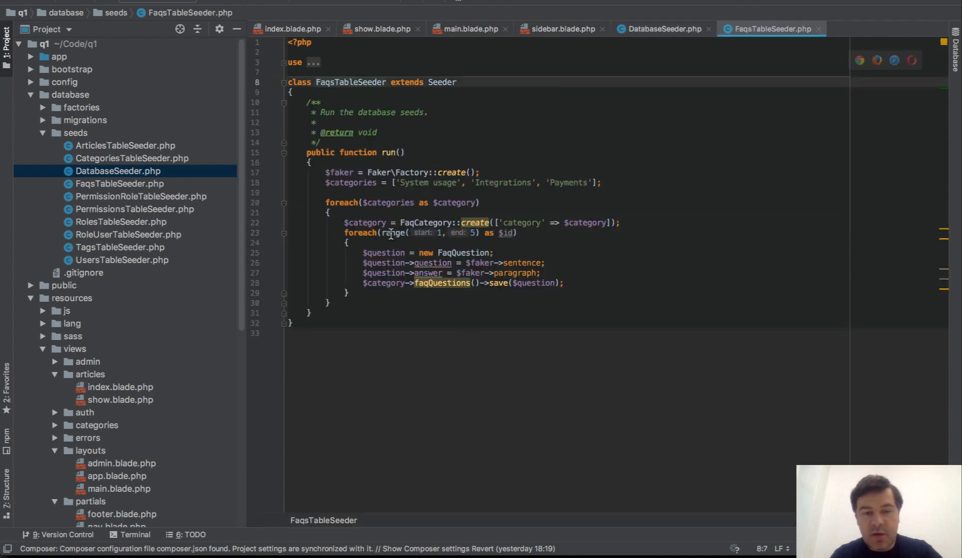
pyautogui.click(664, 28)
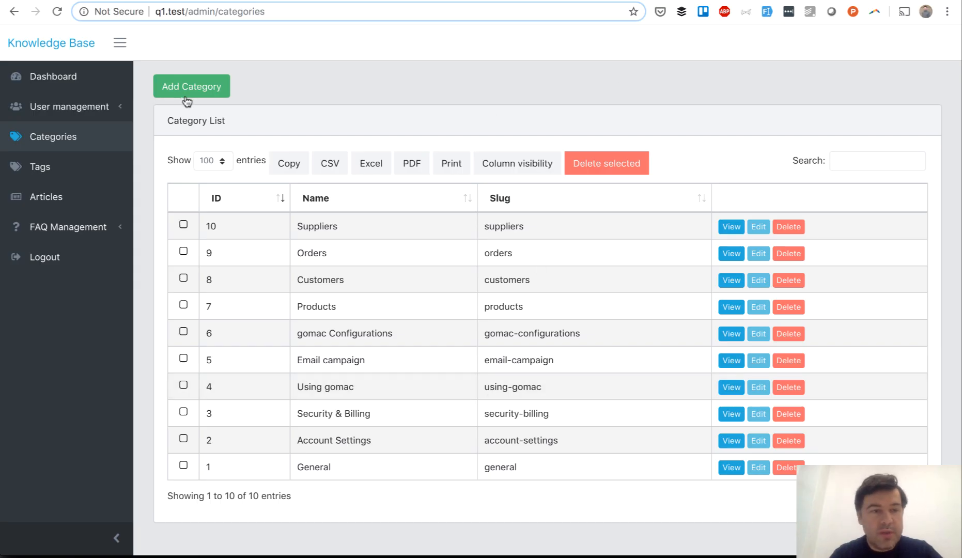
pyautogui.moveTo(55, 202)
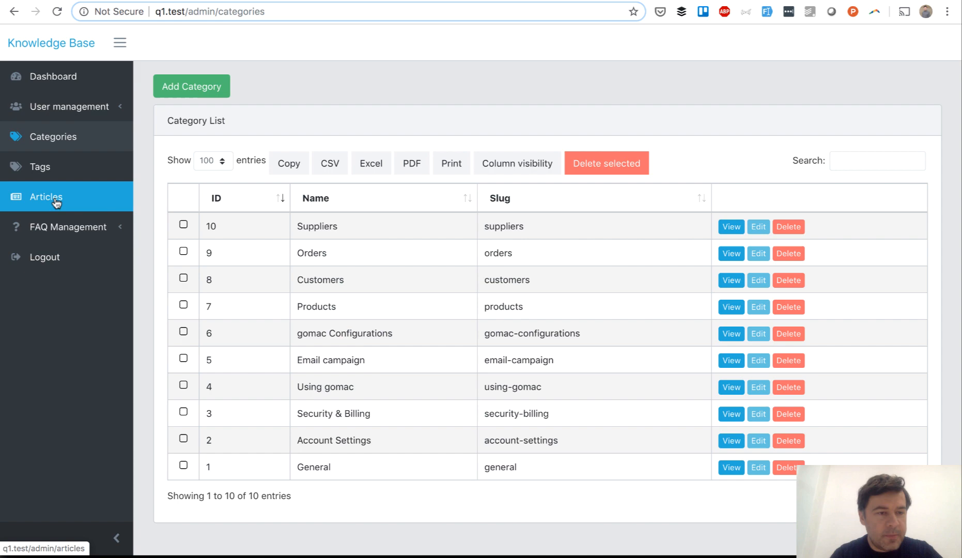
# - From the Articles list, add an article titled "Hello world" with slug "hello-world"
pyautogui.click(46, 197)
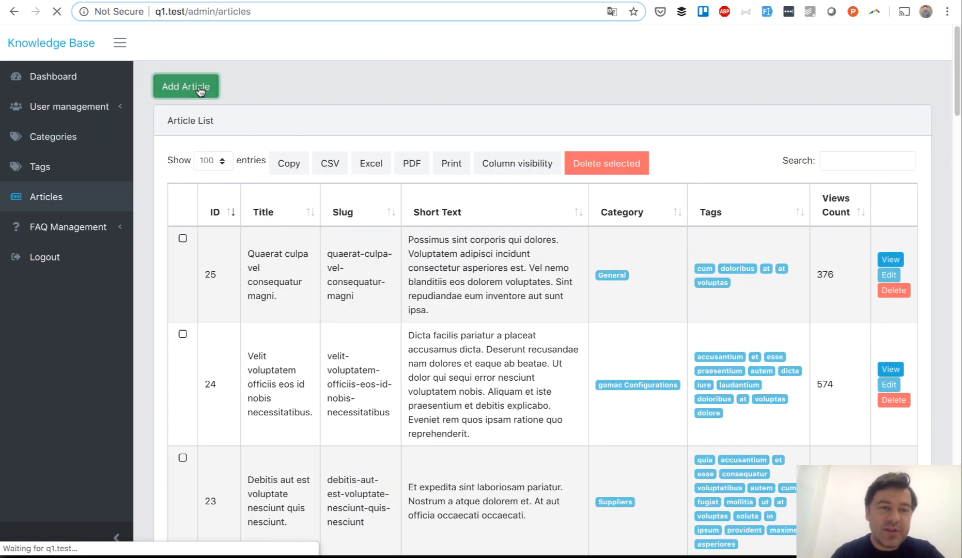
pyautogui.click(186, 86)
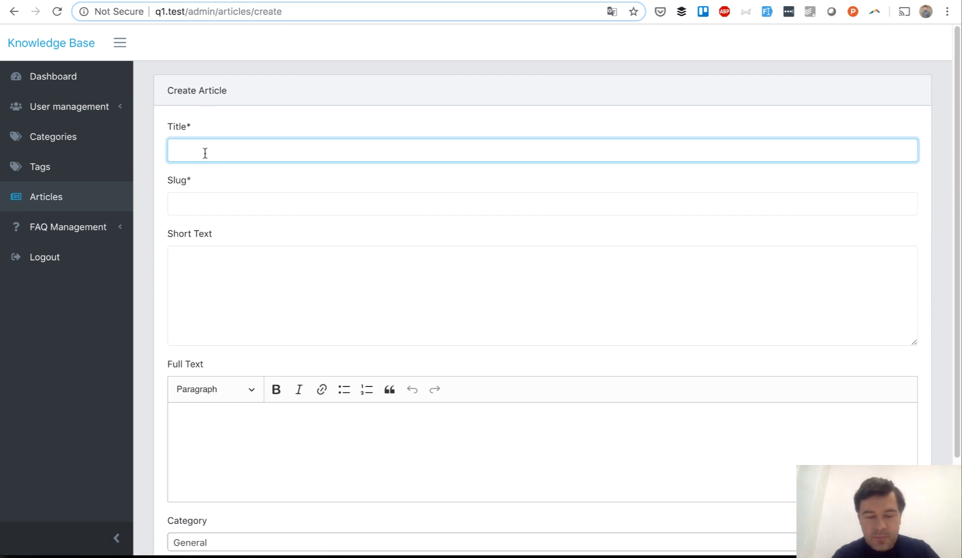
pyautogui.write('Hello wolr')
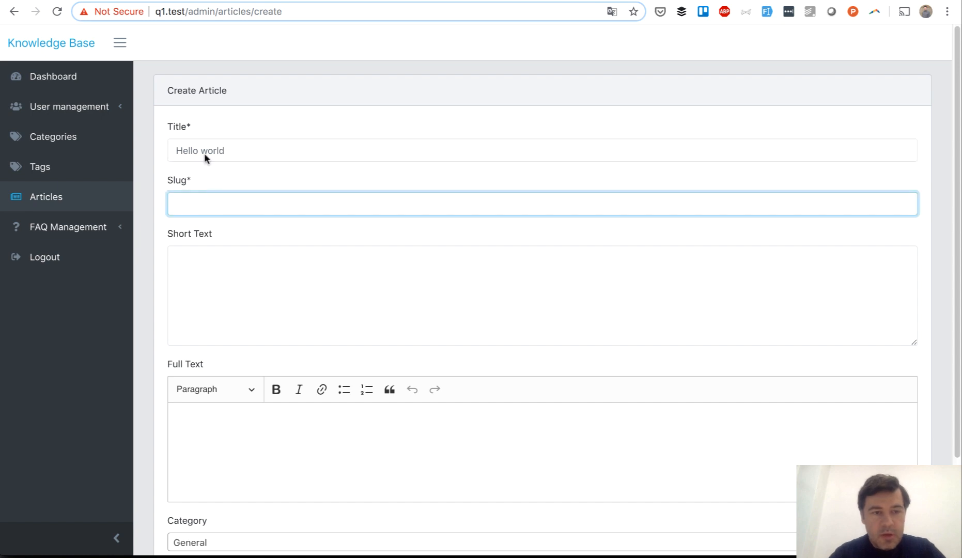
pyautogui.write('hello-world')
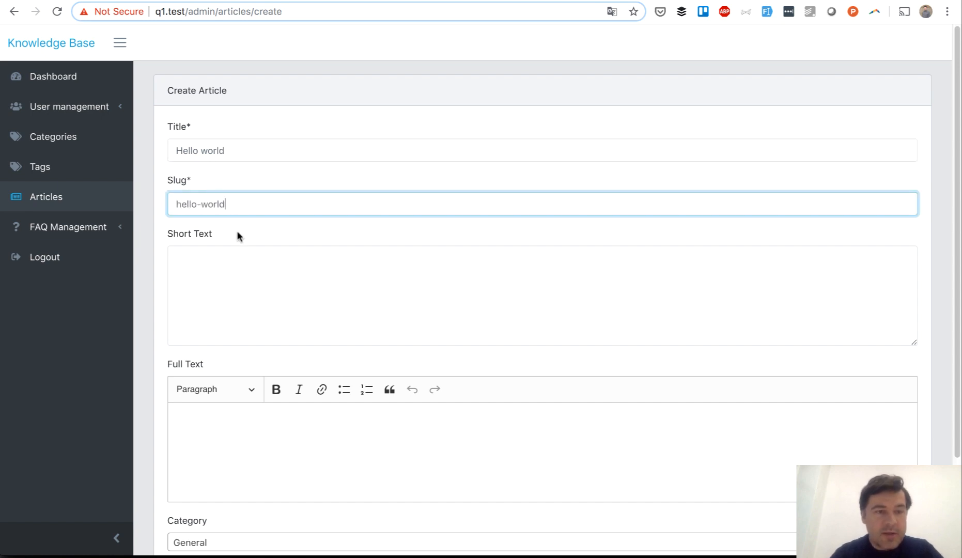
pyautogui.moveTo(288, 250)
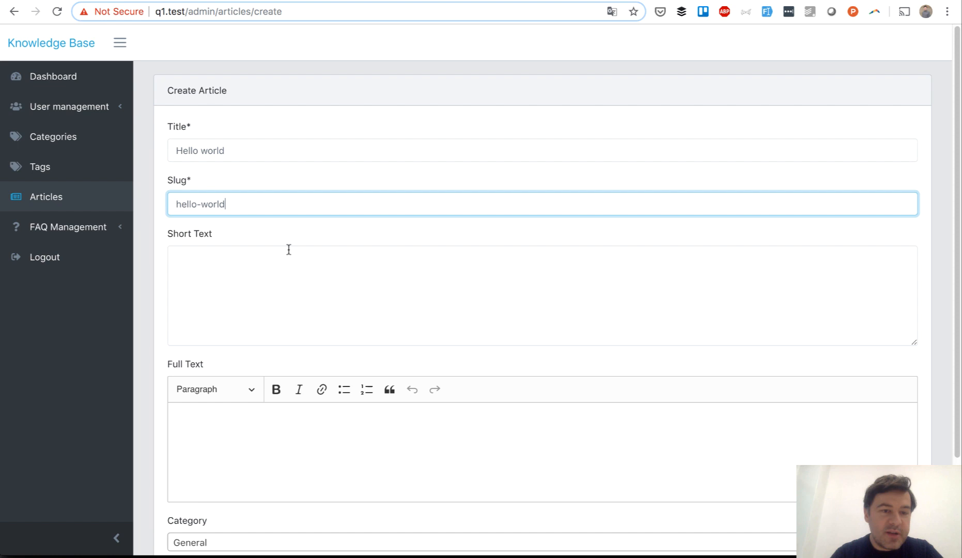
pyautogui.moveTo(348, 309)
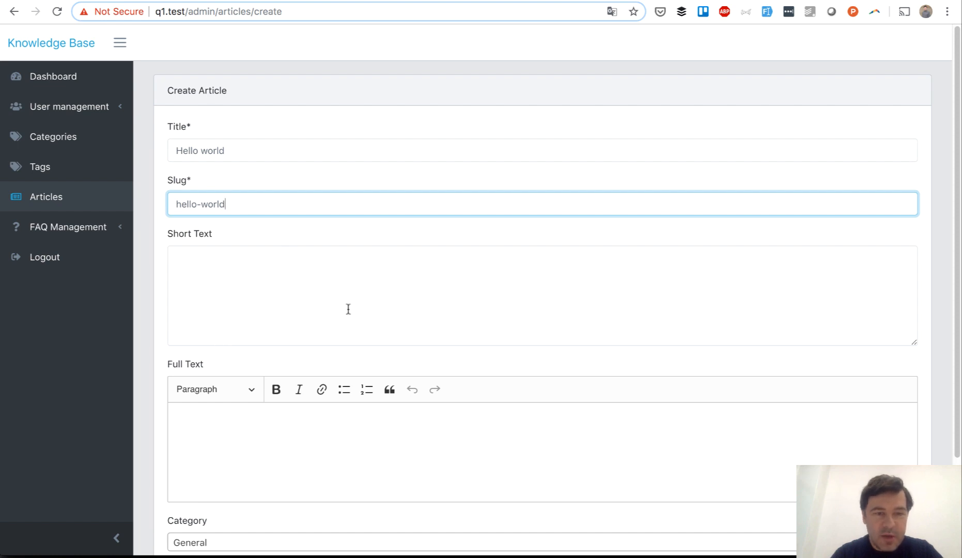
pyautogui.moveTo(204, 248)
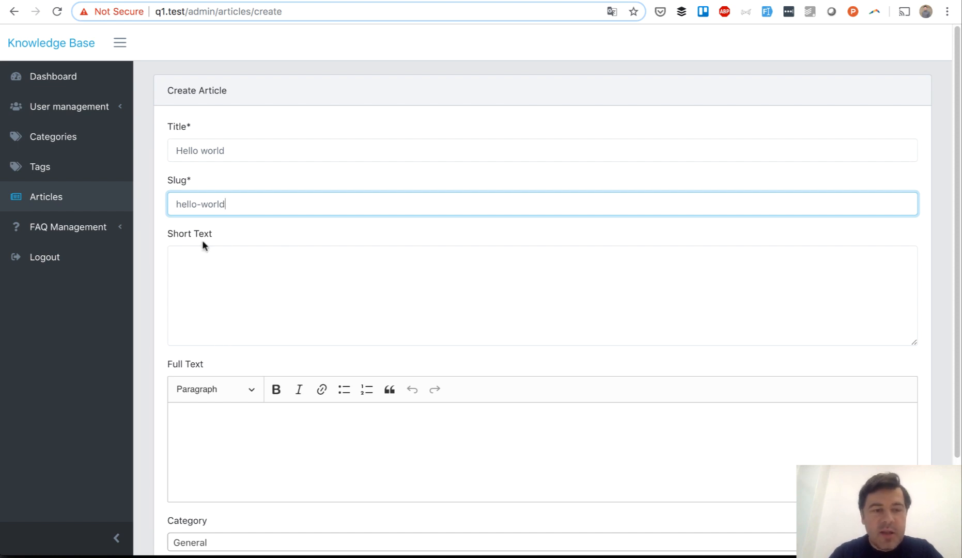
pyautogui.moveTo(257, 240)
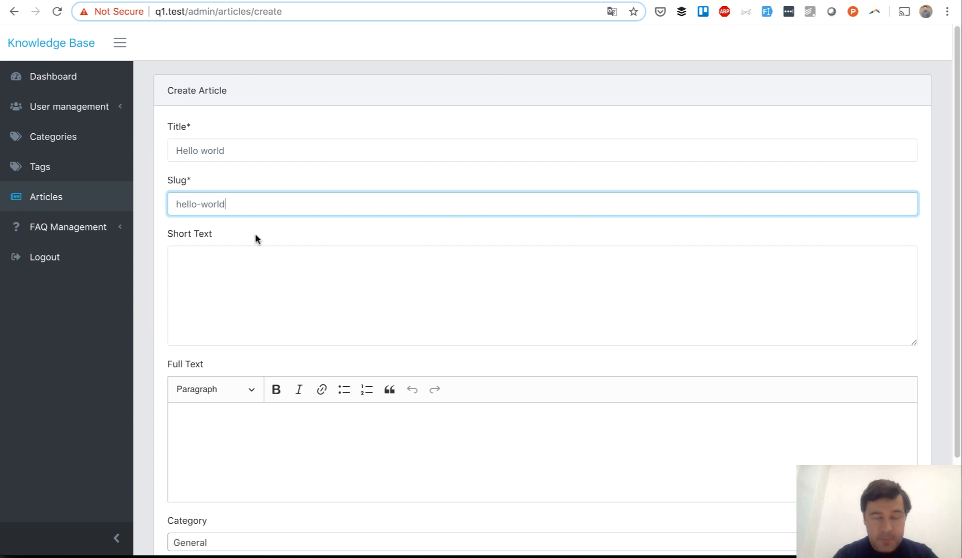
pyautogui.moveTo(564, 6)
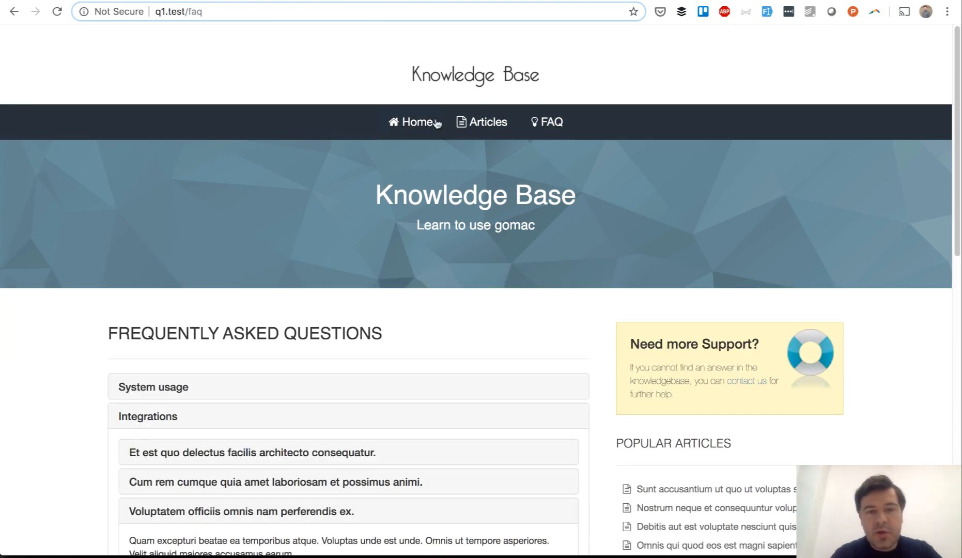
# - Open "Quaerat culpa vel consequatur magni." publicly and highlight its slug URL
pyautogui.click(411, 123)
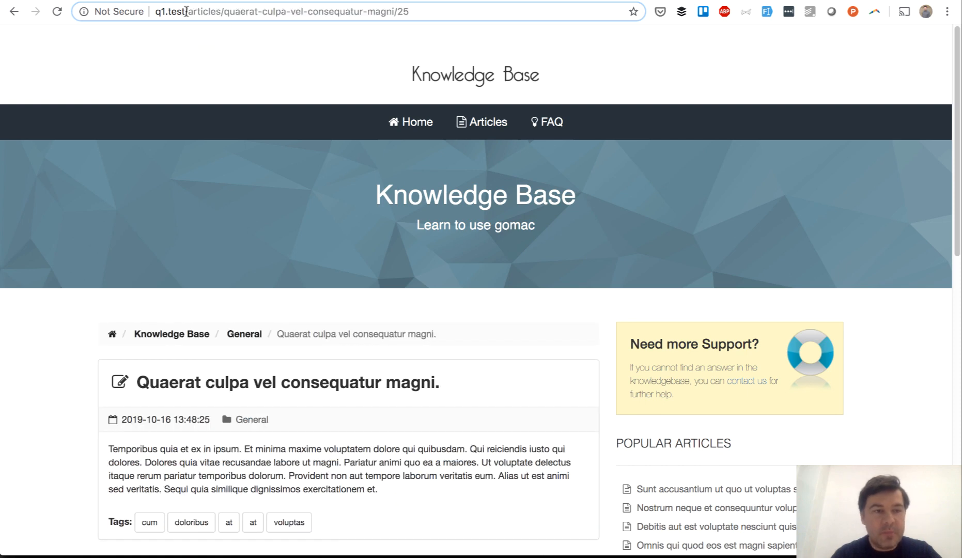
pyautogui.doubleClick(206, 12)
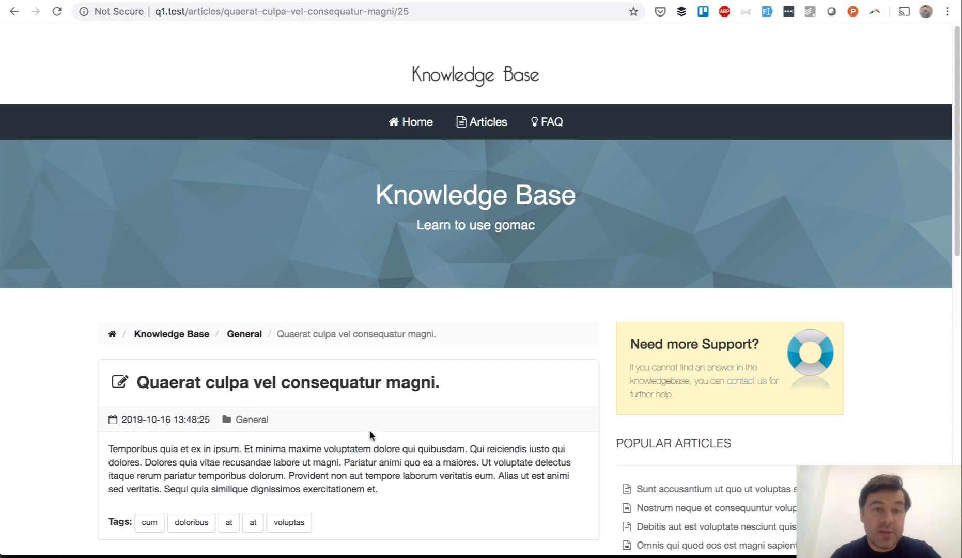
pyautogui.moveTo(501, 402)
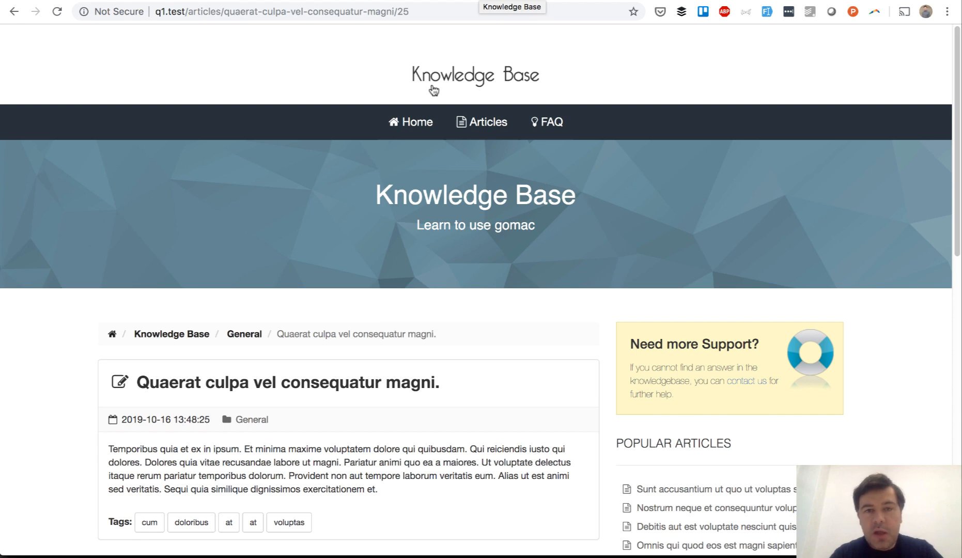
pyautogui.moveTo(551, 377)
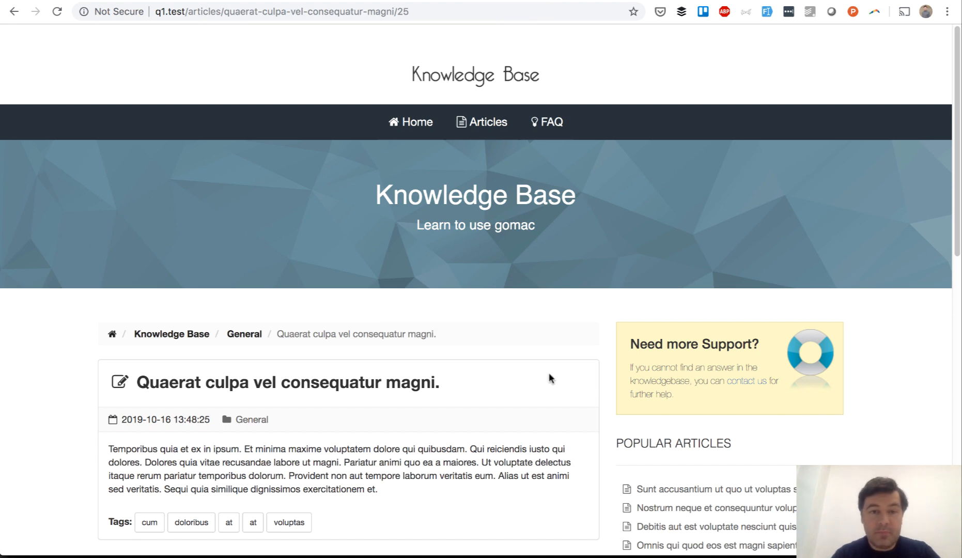